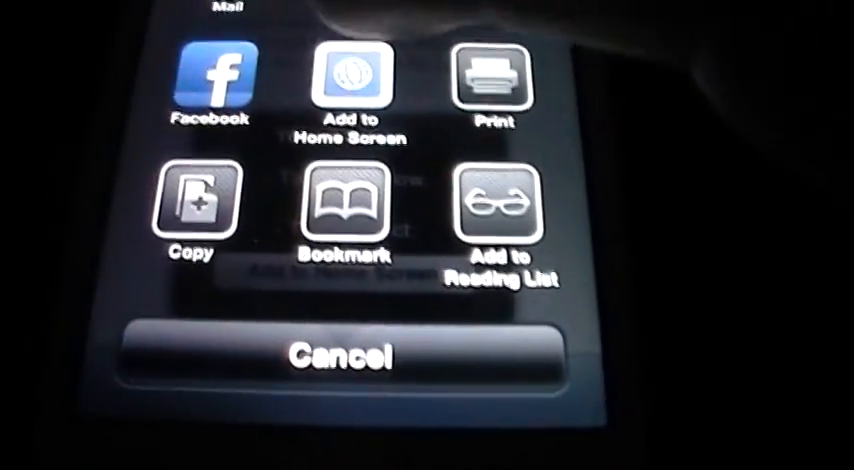
# - Add the OpenAppMkt site to the home screen under the name OpenAppMkt
pyautogui.click(357, 80)
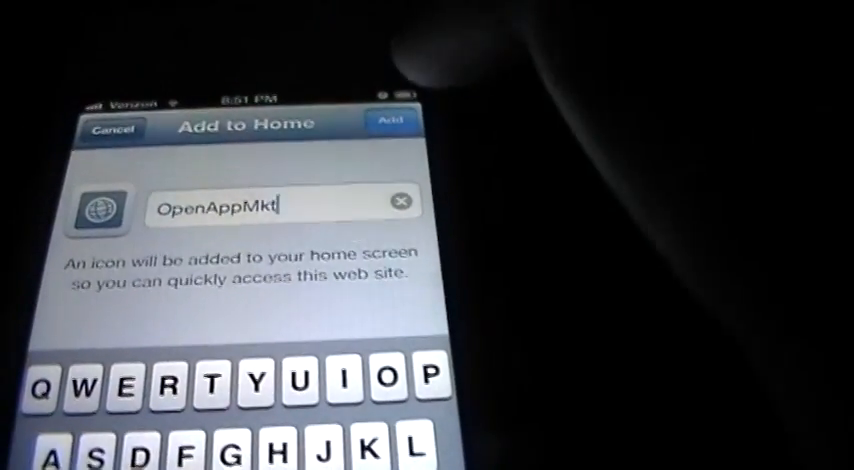
pyautogui.click(393, 121)
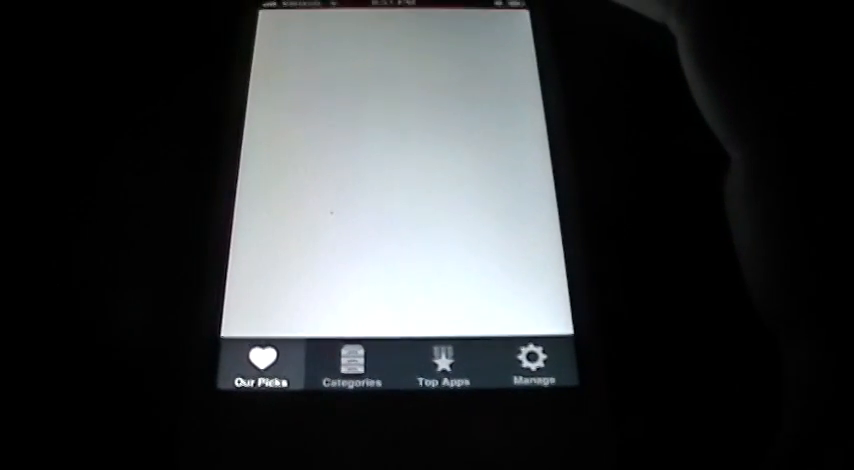
# - Browse OpenAppMkt's apps through the Categories tab
pyautogui.click(351, 370)
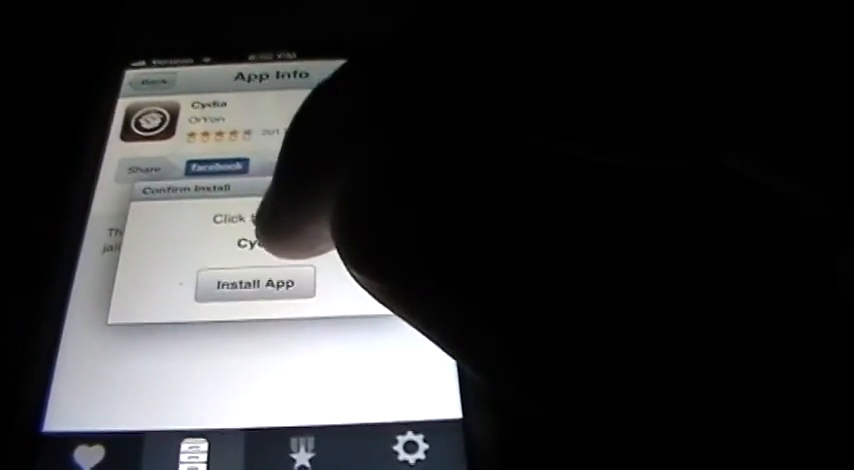
# - Install Cydia from OpenAppMkt, confirming Install App so its page opens in Safari
pyautogui.click(254, 286)
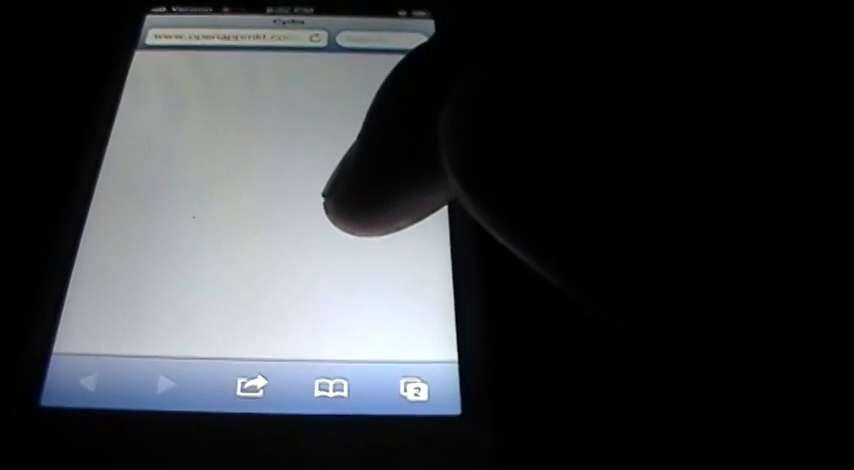
pyautogui.click(253, 388)
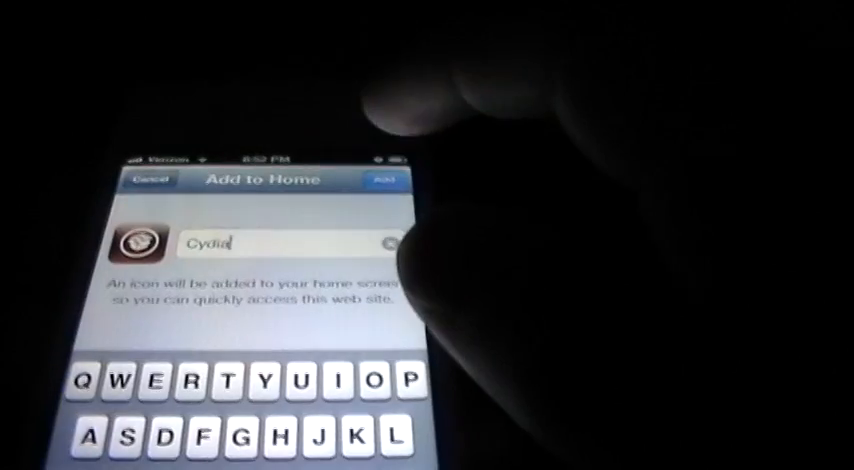
# - Add the Cydia page to the home screen under the name Cydia
pyautogui.click(388, 180)
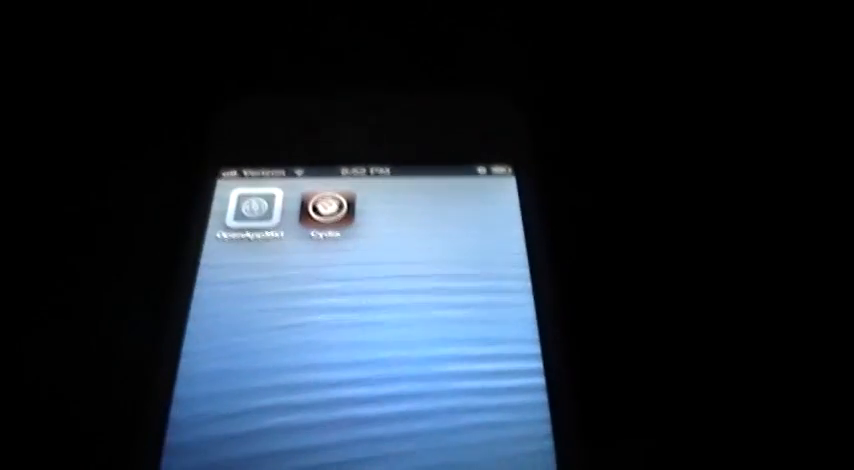